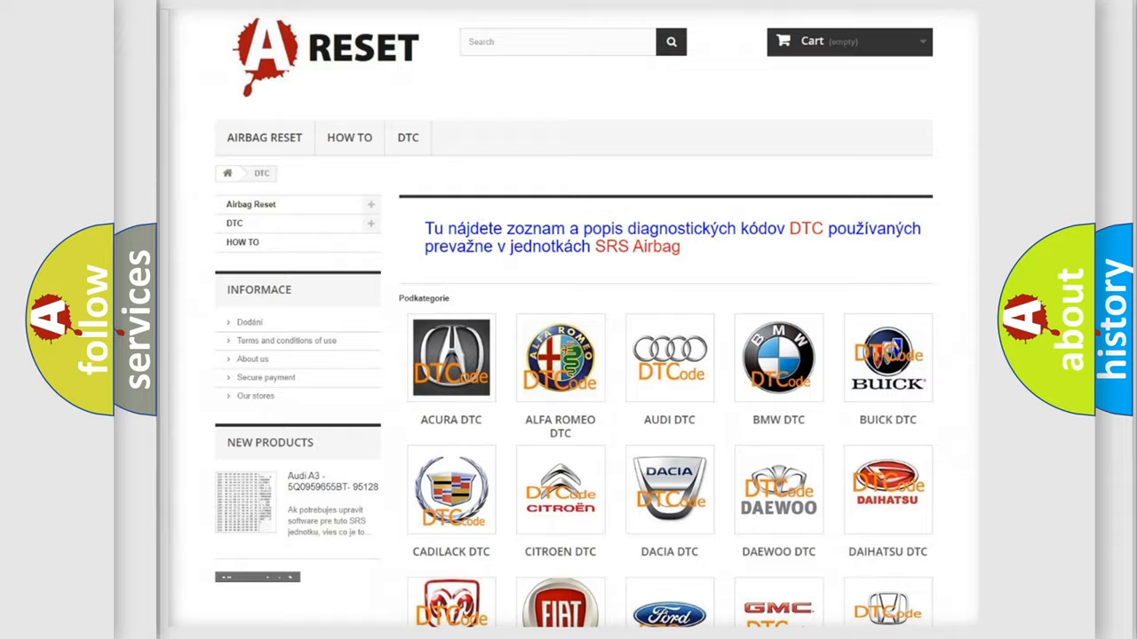
Scroll the Saturn DTC list down to the B153B05 entry
{"action": "scroll", "scroll_direction": "down", "scroll_amount": 3}
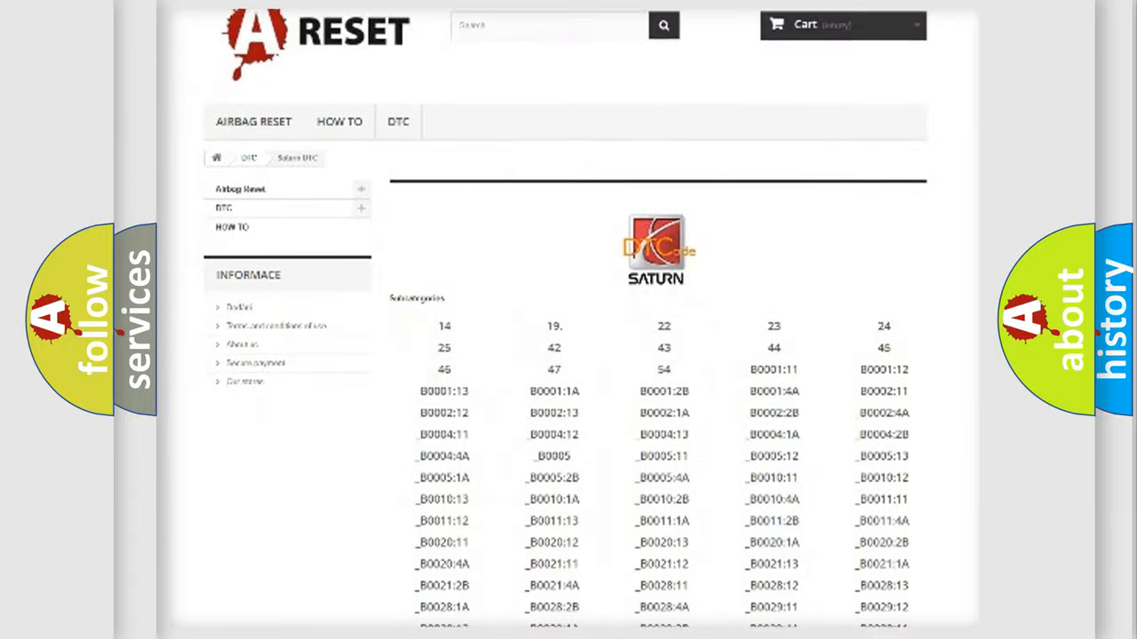
{"action": "scroll", "scroll_direction": "down", "scroll_amount": 3}
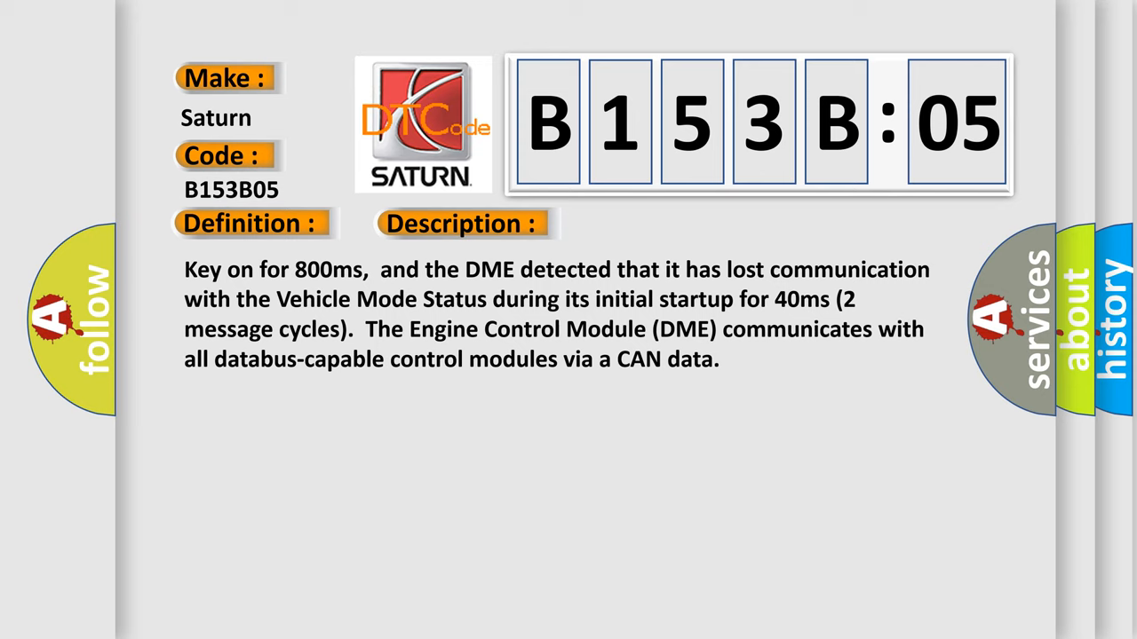
Advance from the B153B05 description to the slide listing its causes
{"action": "left_click", "coordinate": [654, 222]}
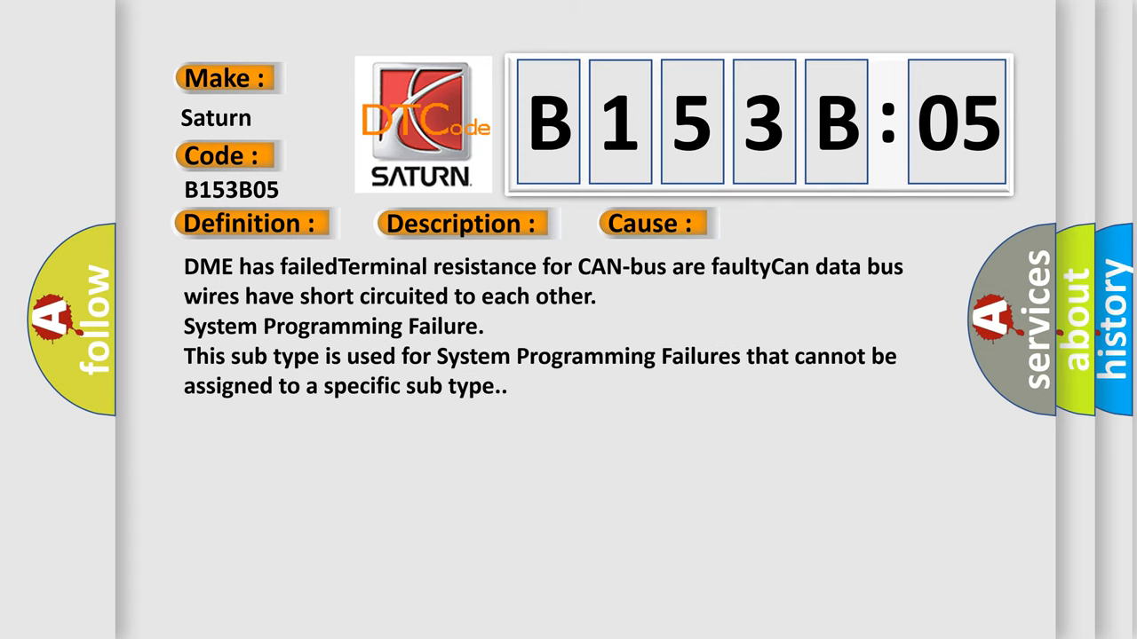